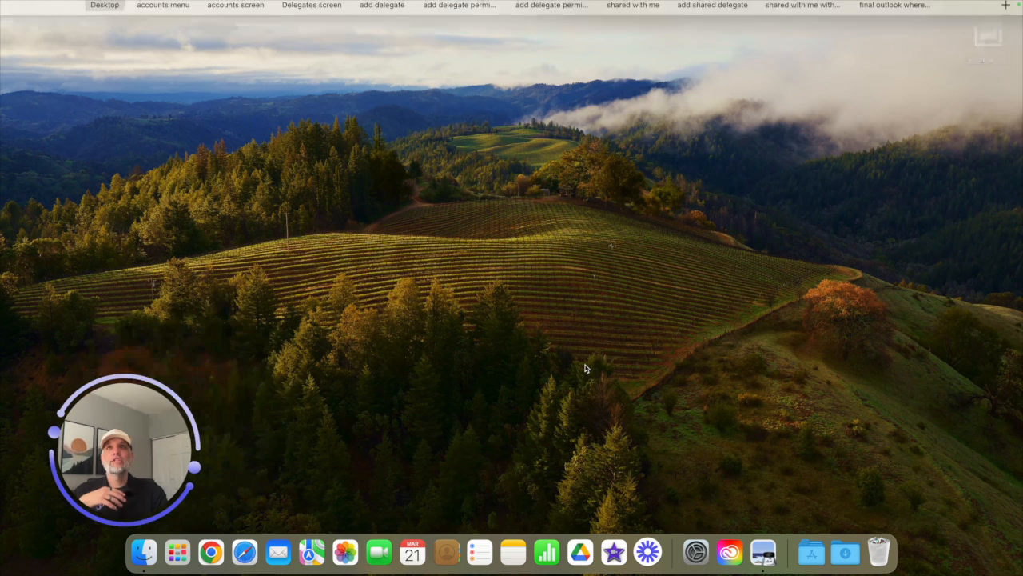
# - Launch Outlook from the Dock to reach the mail view
pyautogui.click(221, 6)
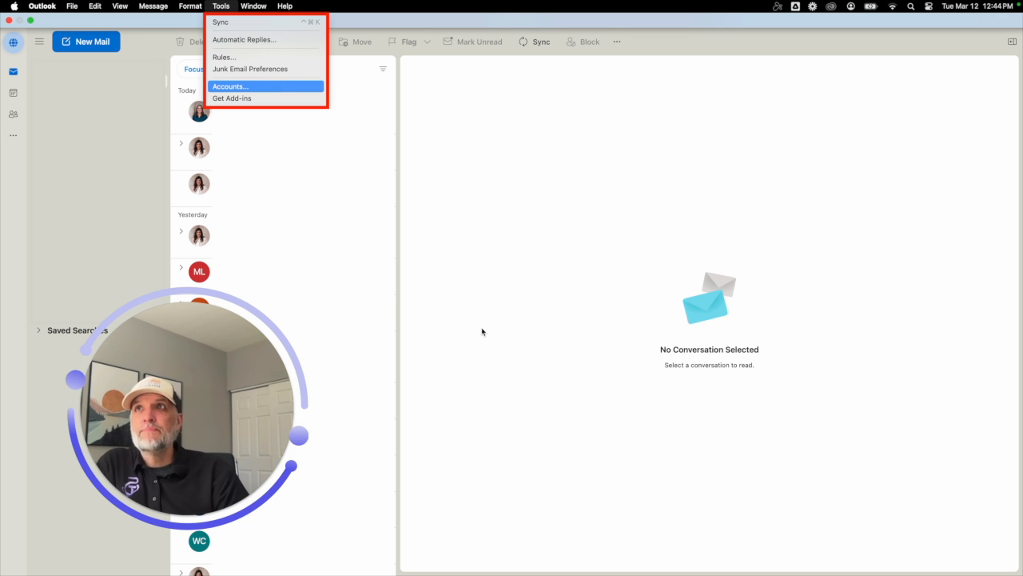
pyautogui.moveTo(262, 102)
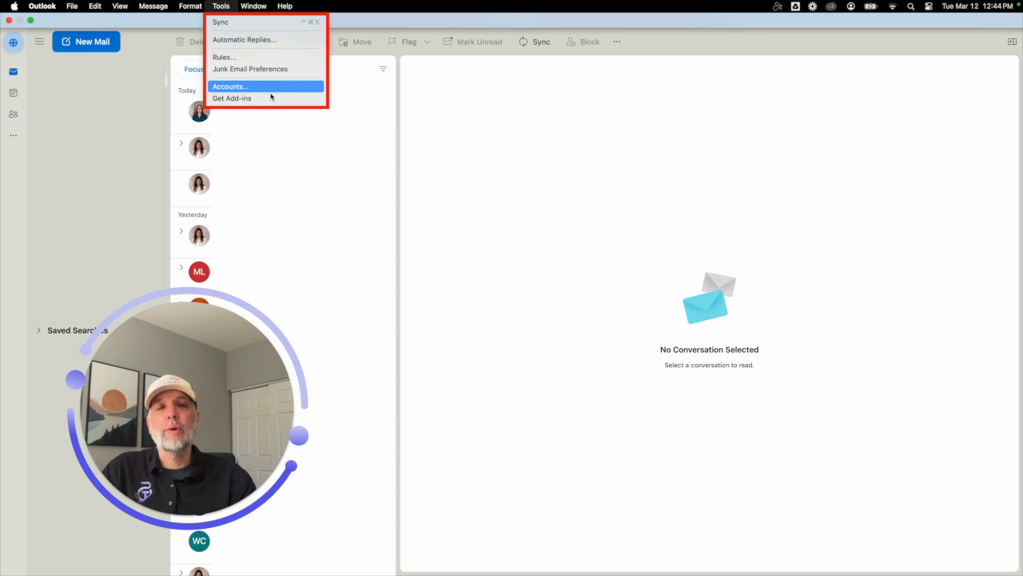
# - Bring up Accounts from the Tools menu and enter the default account's Delegation and Sharing settings
pyautogui.click(232, 87)
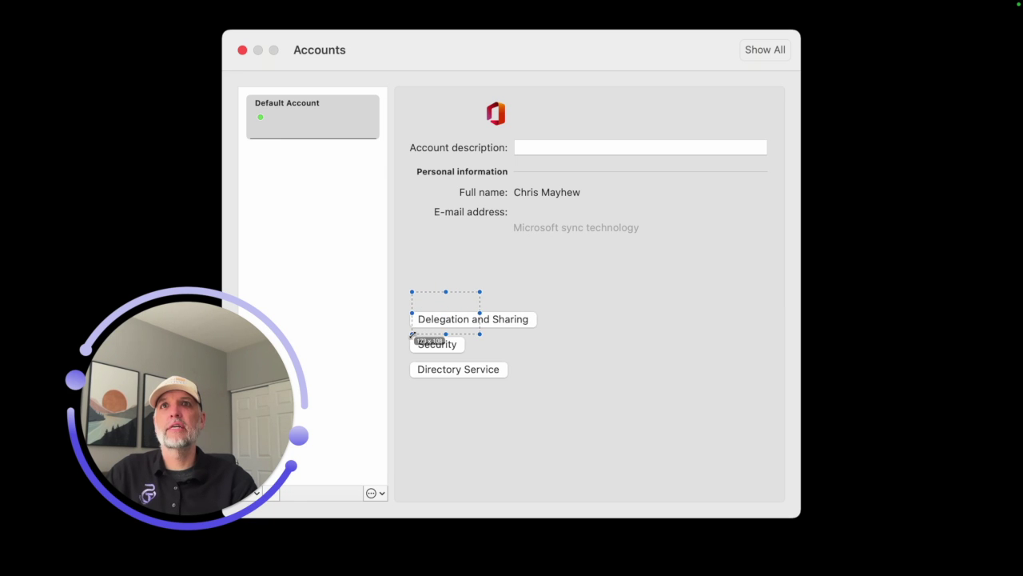
pyautogui.moveTo(480, 334); pyautogui.dragTo(551, 339)
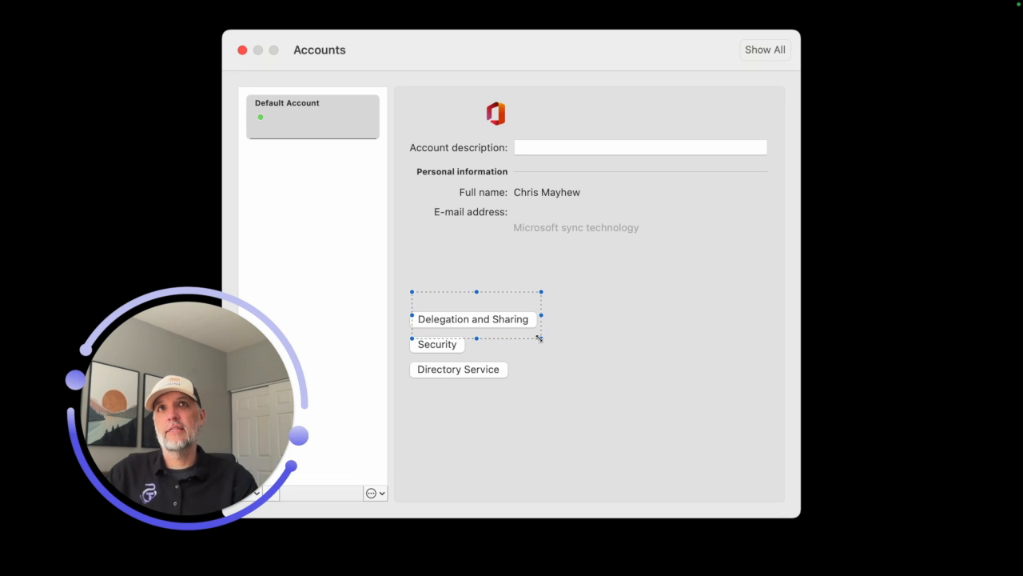
pyautogui.click(473, 320)
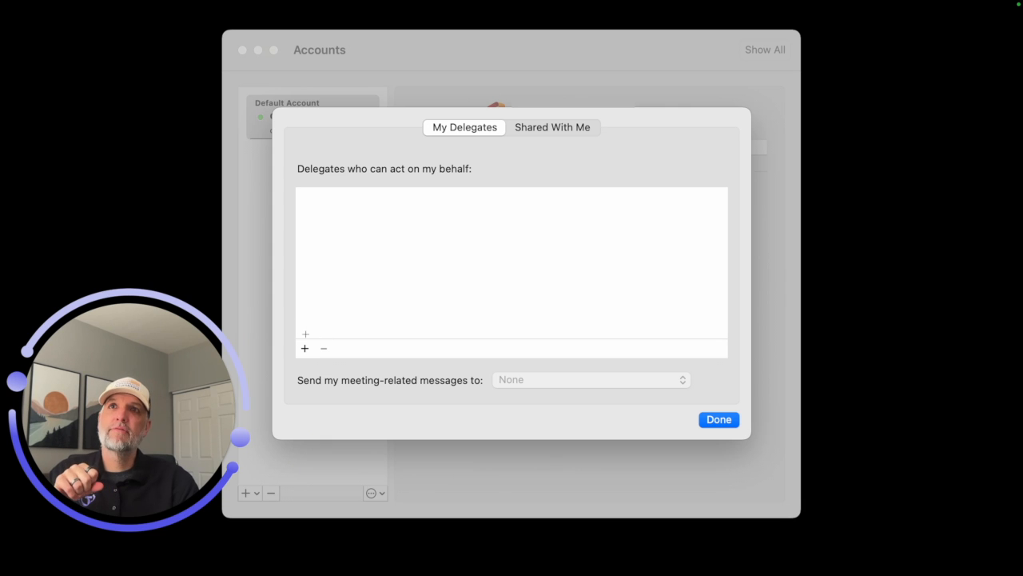
# - Start adding a new delegate under My Delegates
pyautogui.click(304, 348)
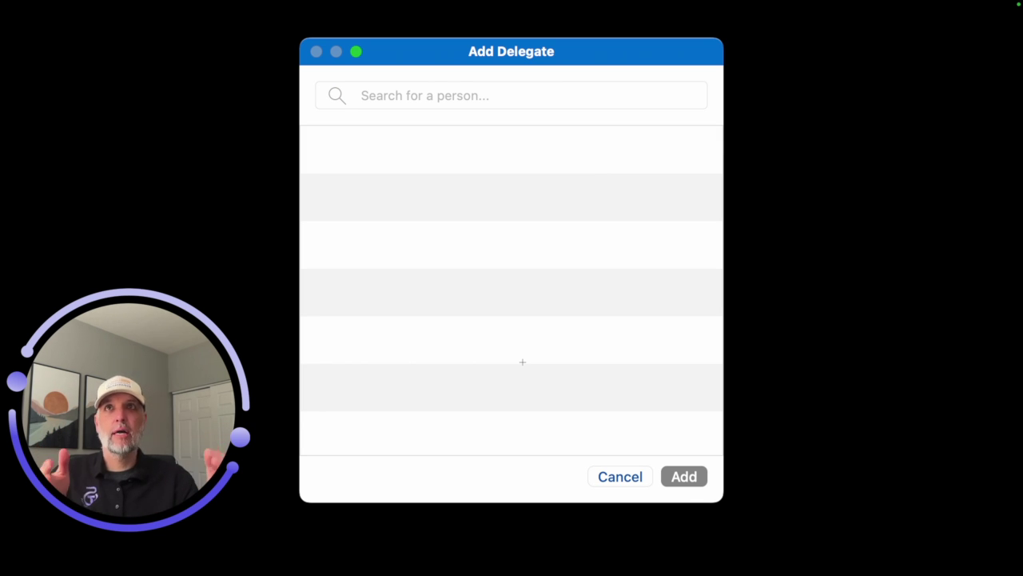
pyautogui.moveTo(384, 124)
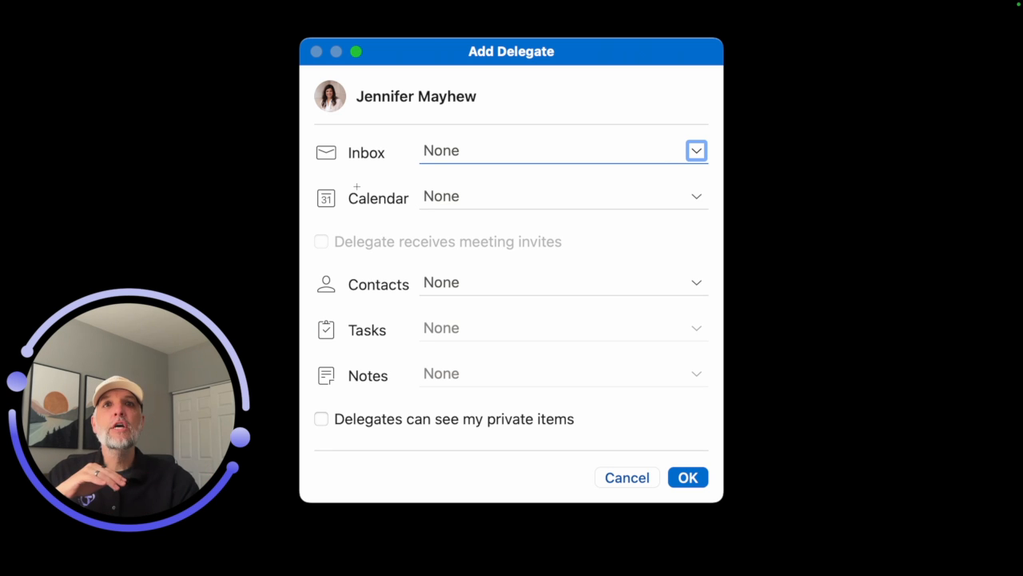
pyautogui.click(698, 151)
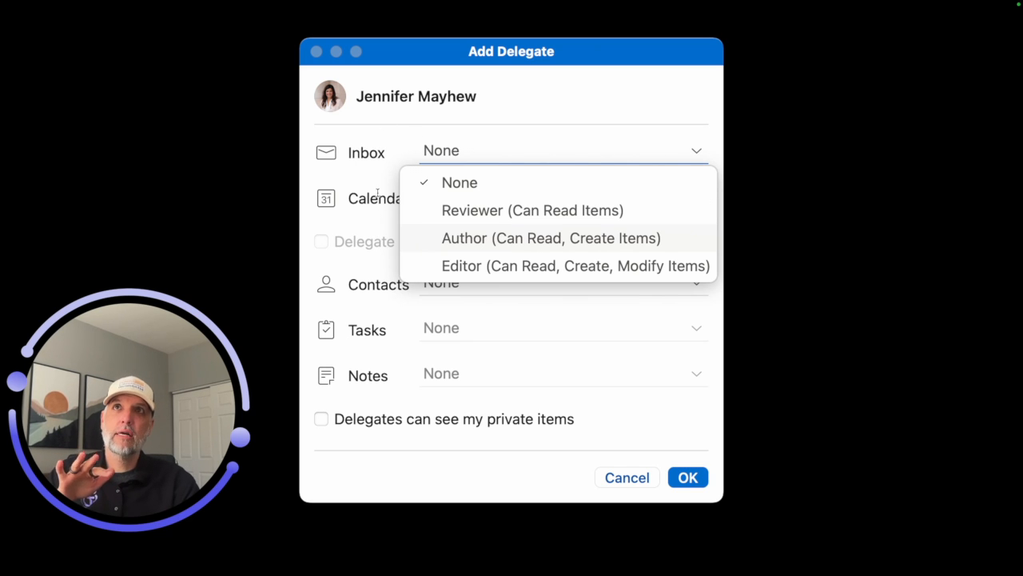
pyautogui.moveTo(512, 246)
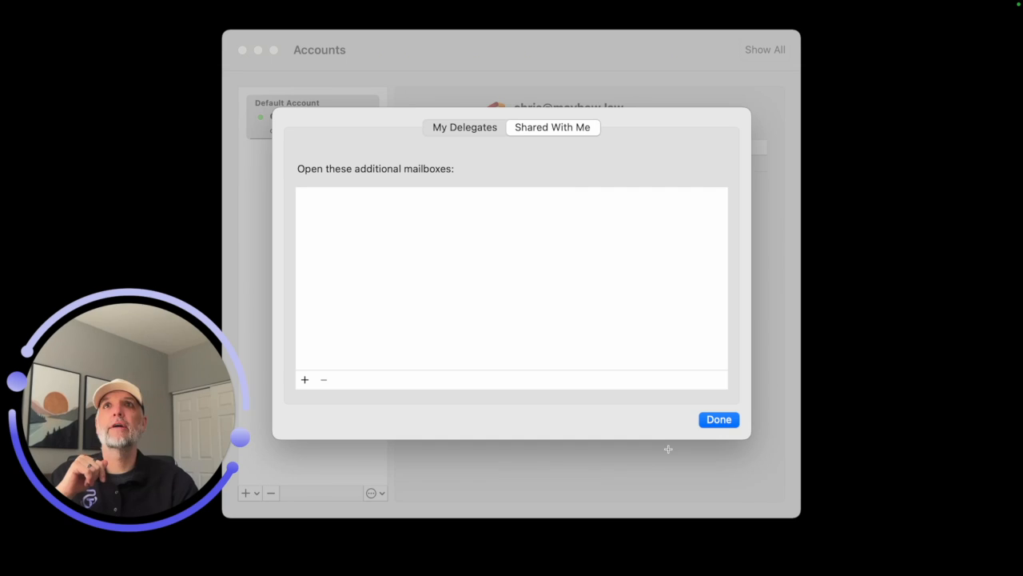
pyautogui.moveTo(541, 413)
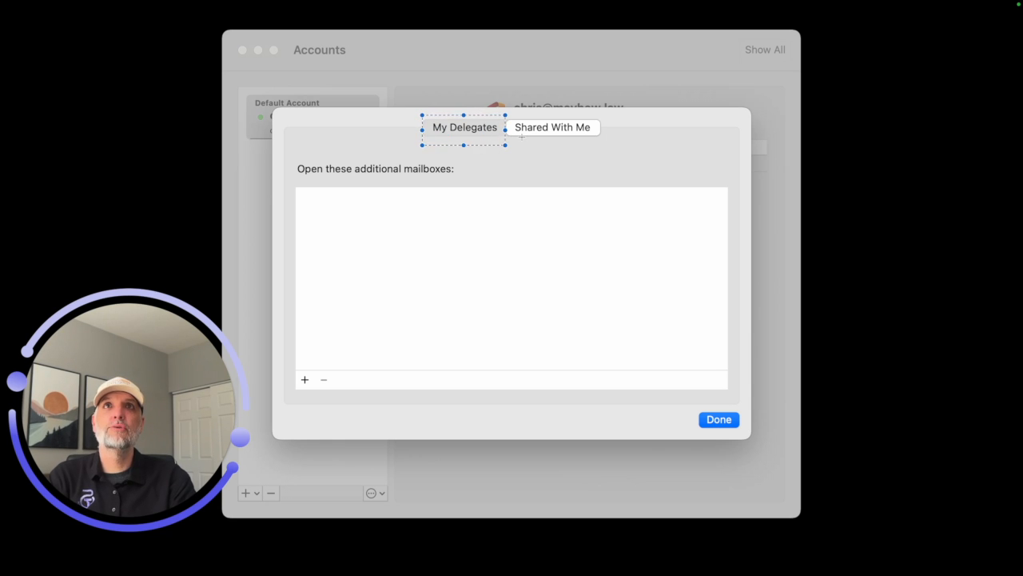
pyautogui.click(553, 128)
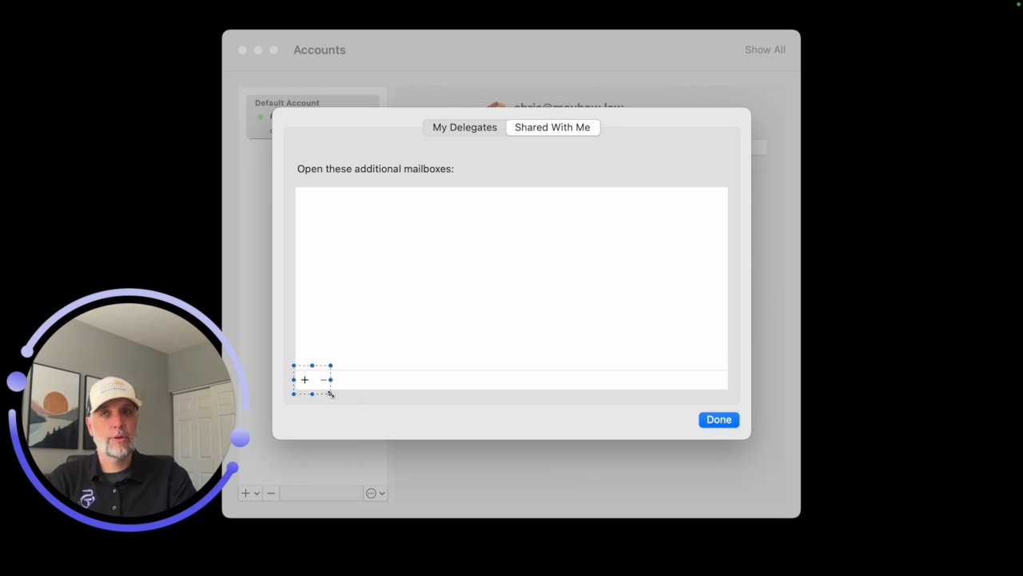
# - Add the Website Communication (info@) mailbox to the Shared With Me list
pyautogui.click(304, 379)
pyautogui.write('info@')
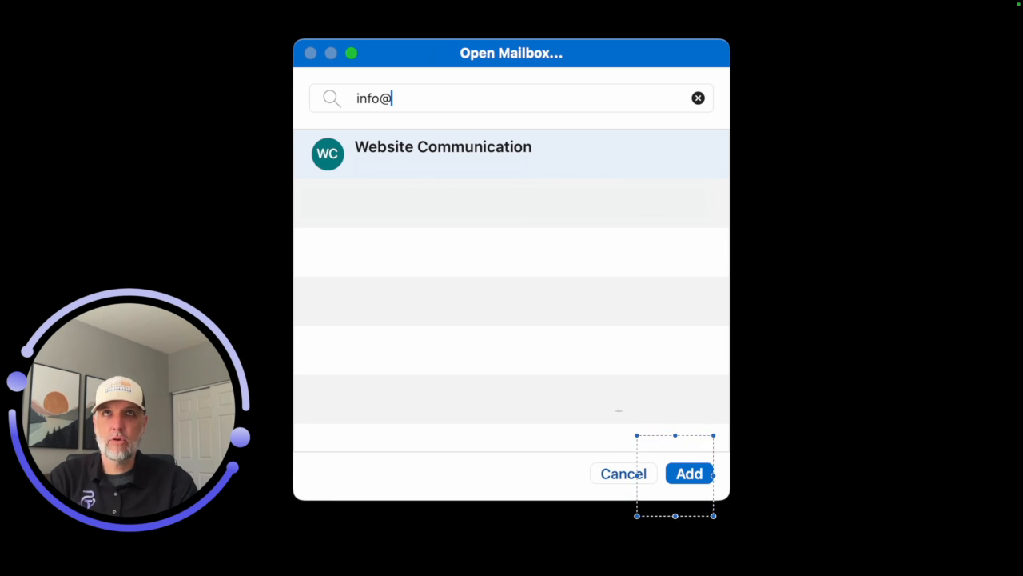
pyautogui.click(688, 474)
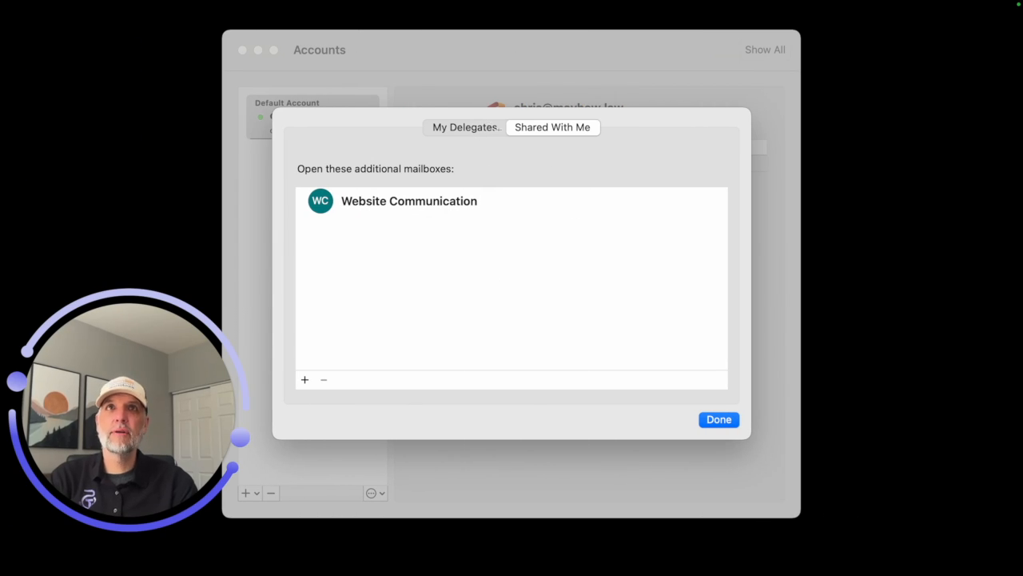